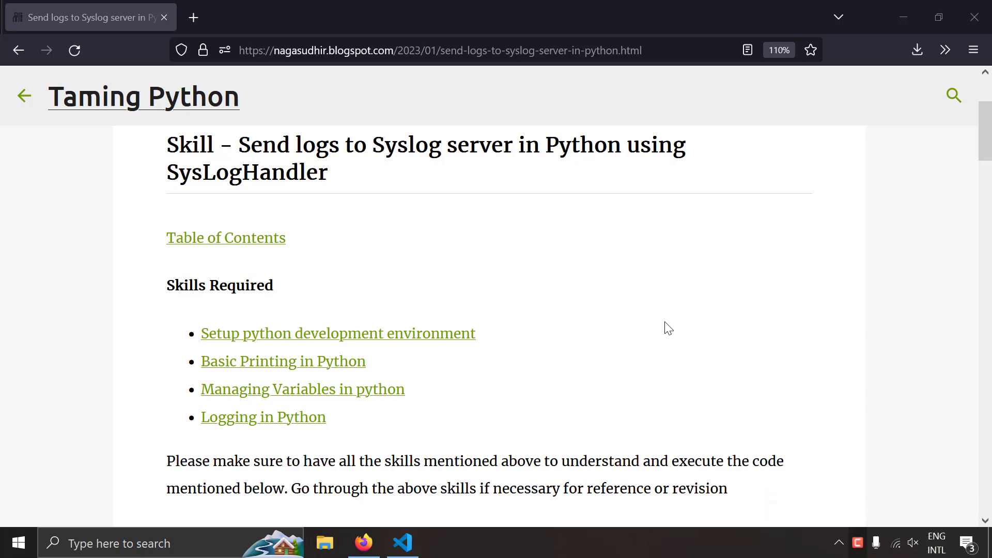
Step: Scroll the Firefox tutorial to its SysLogHandler example, then switch to the empty index.py
{"action": "scroll", "scroll_direction": "down", "scroll_amount": 3}
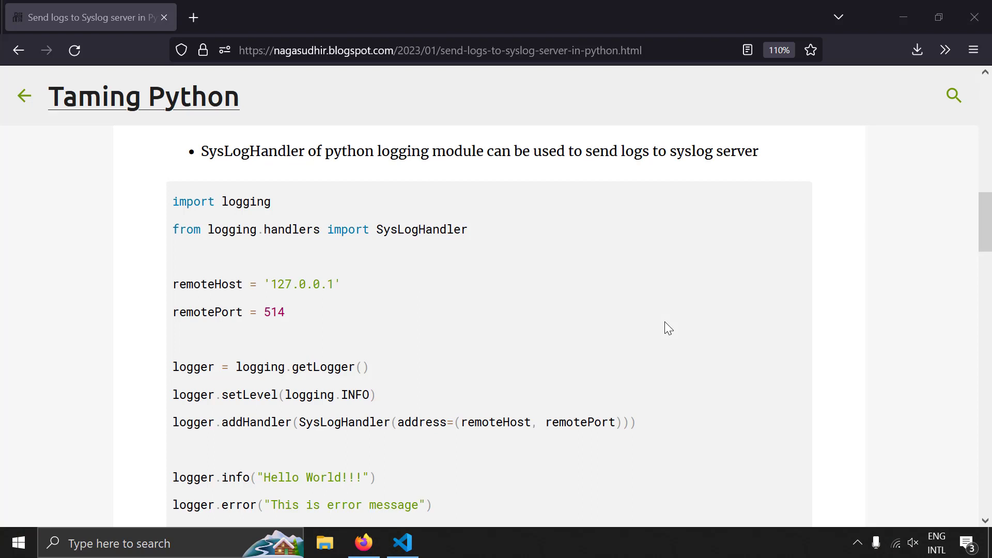
{"action": "double_click", "coordinate": [421, 229]}
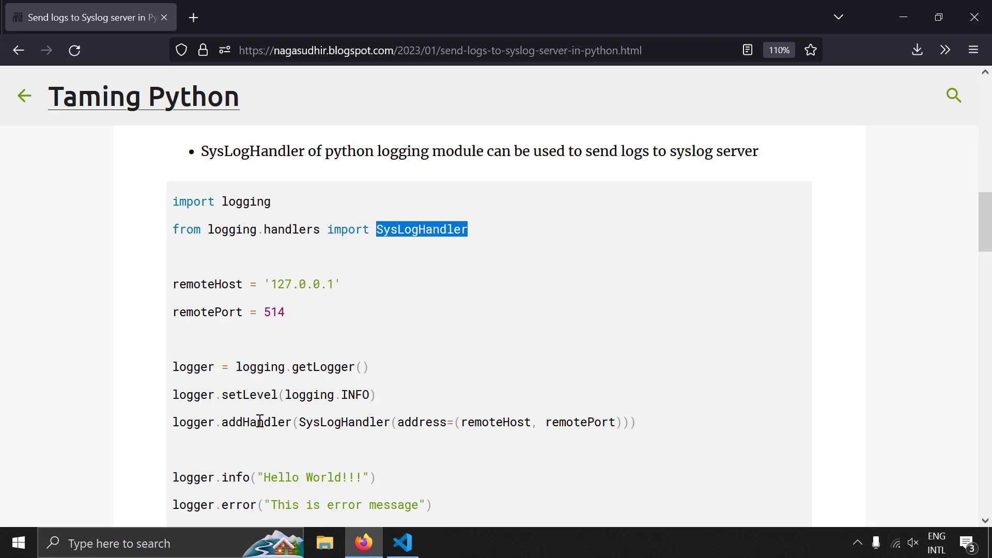
{"action": "left_click", "coordinate": [351, 428]}
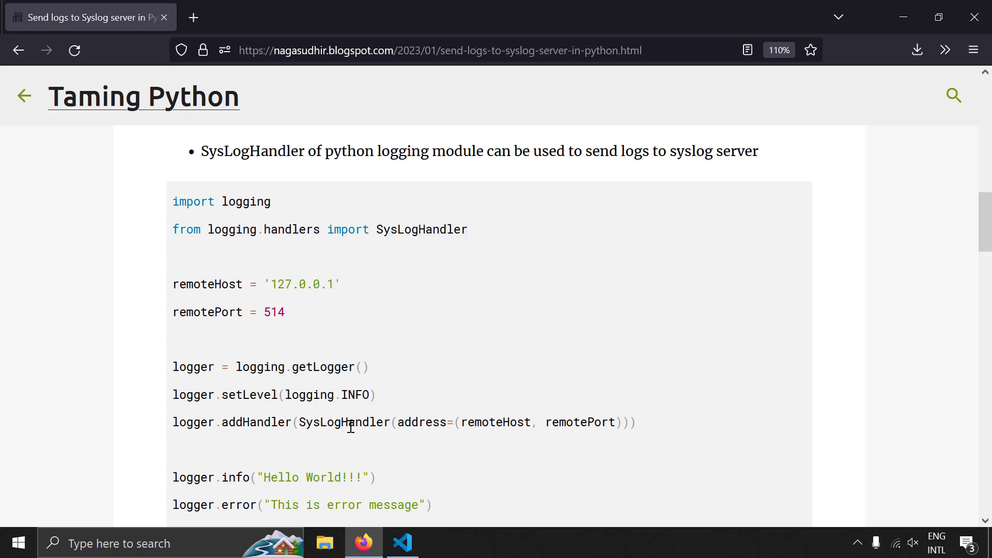
{"action": "mouse_move", "coordinate": [398, 428]}
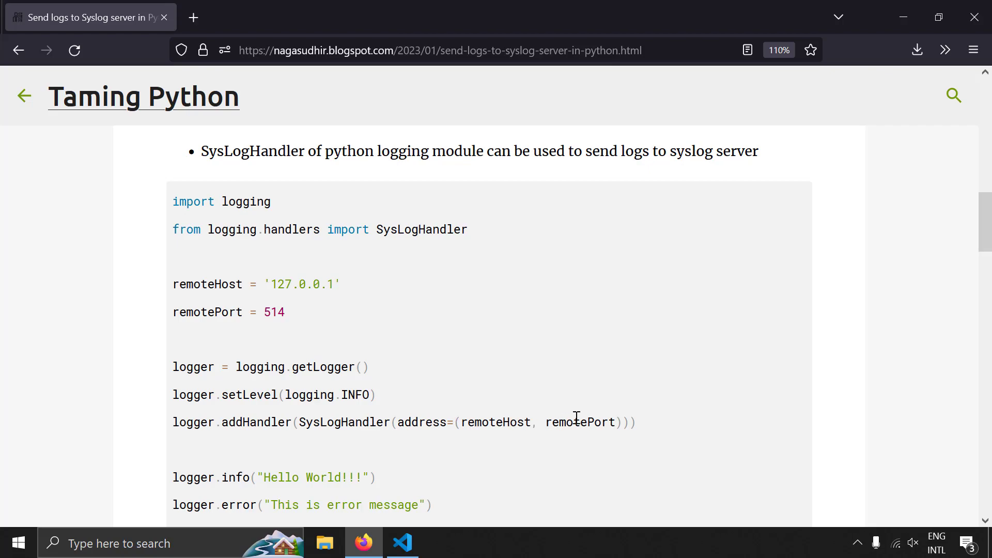
{"action": "left_click", "coordinate": [401, 542]}
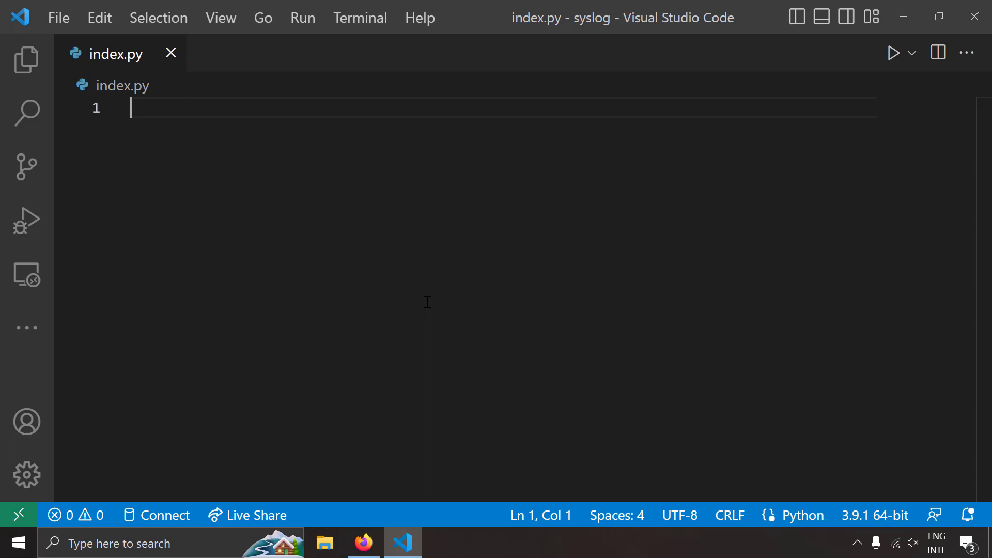
Step: Add 'import logging' and 'from logging.handlers import SysLogHandler' to index.py
{"action": "type", "text": "import logging"}
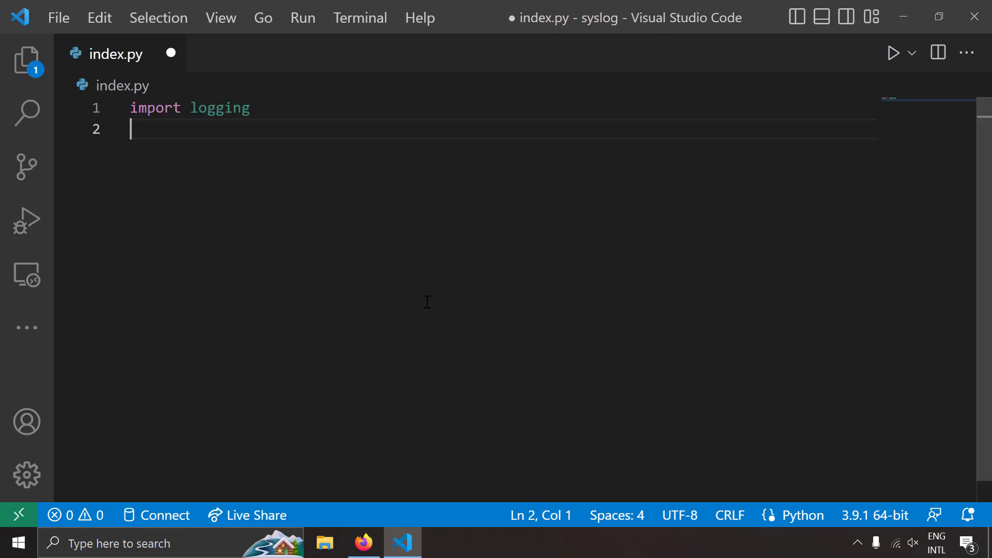
{"action": "type", "text": "from logg"}
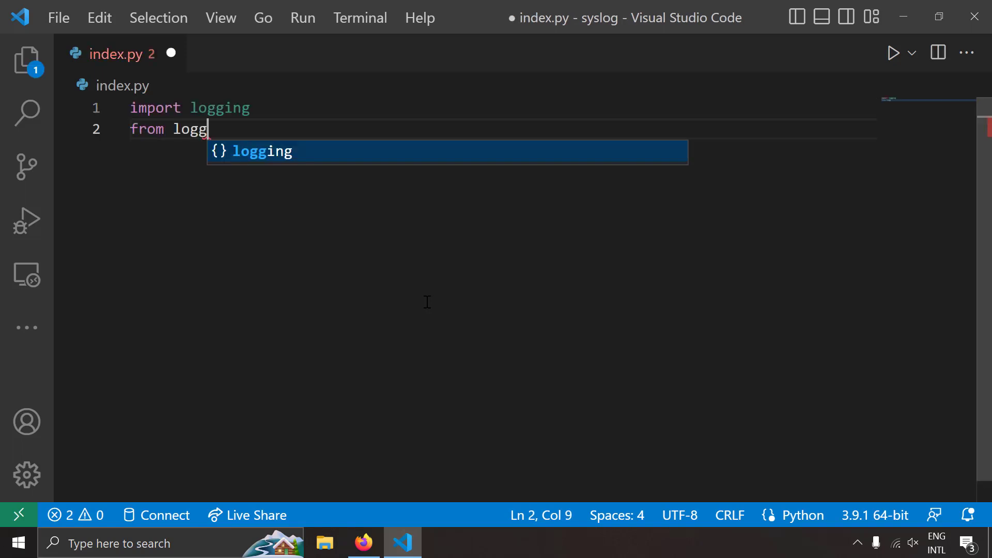
{"action": "type", "text": "ing.handlers"}
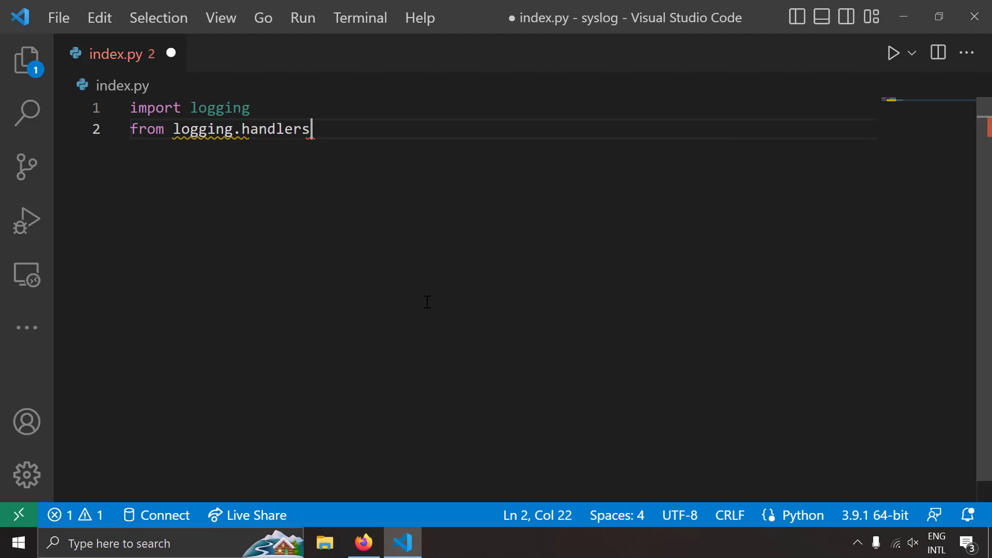
{"action": "type", "text": "import sysLogHandler"}
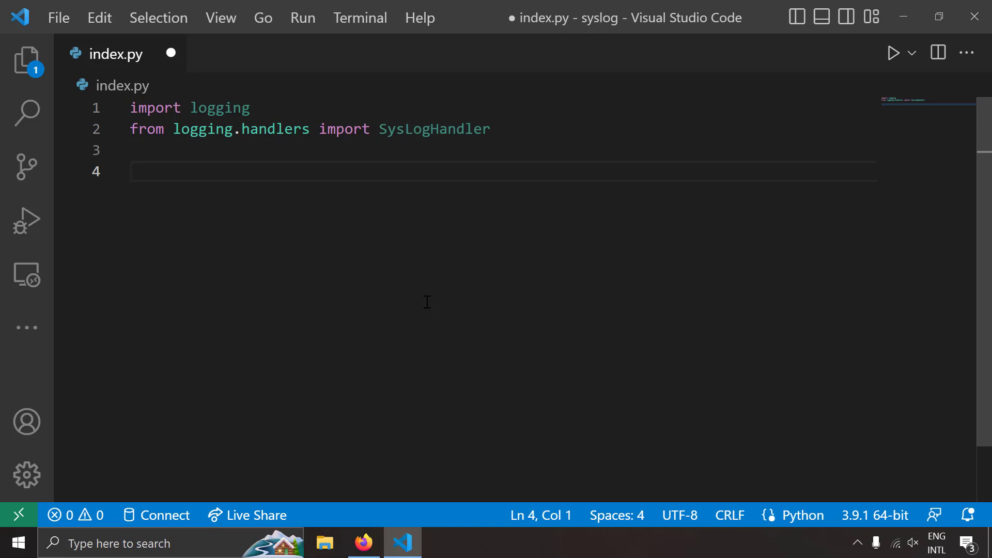
Step: Write sysloghHandlr = SysLogHandler(address=("127.0.0.1", 514)) on line 4
{"action": "type", "text": "sysloghHandlr ="}
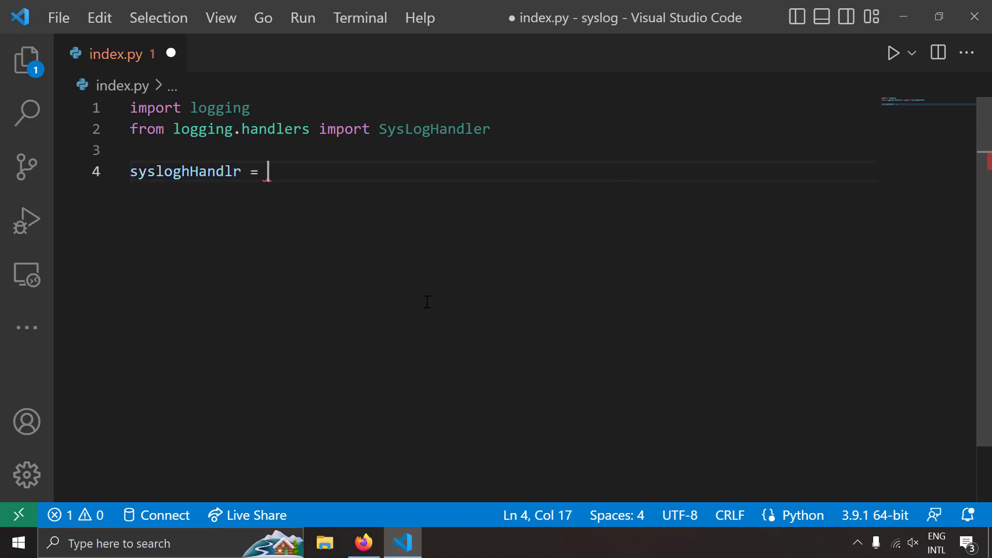
{"action": "type", "text": "SysLogHandler"}
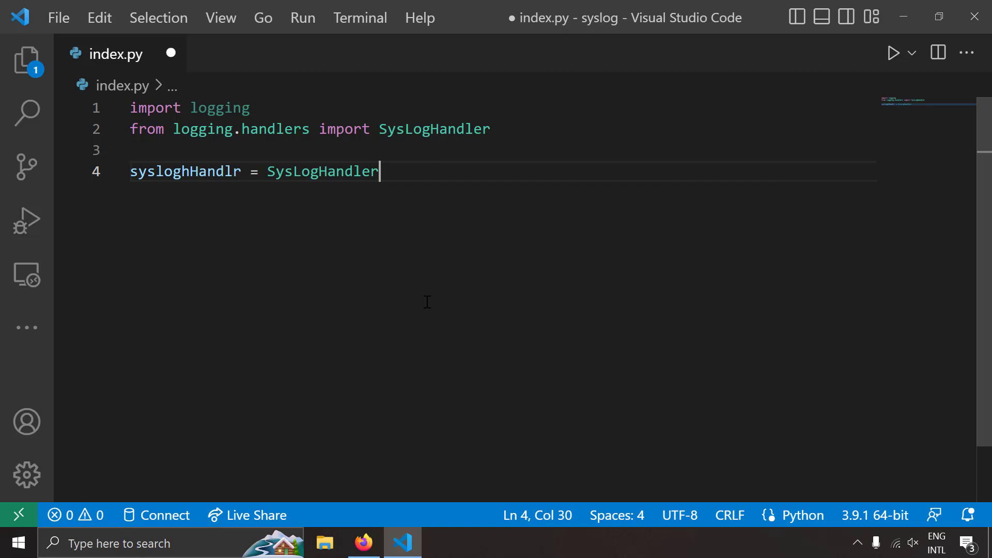
{"action": "type", "text": "()"}
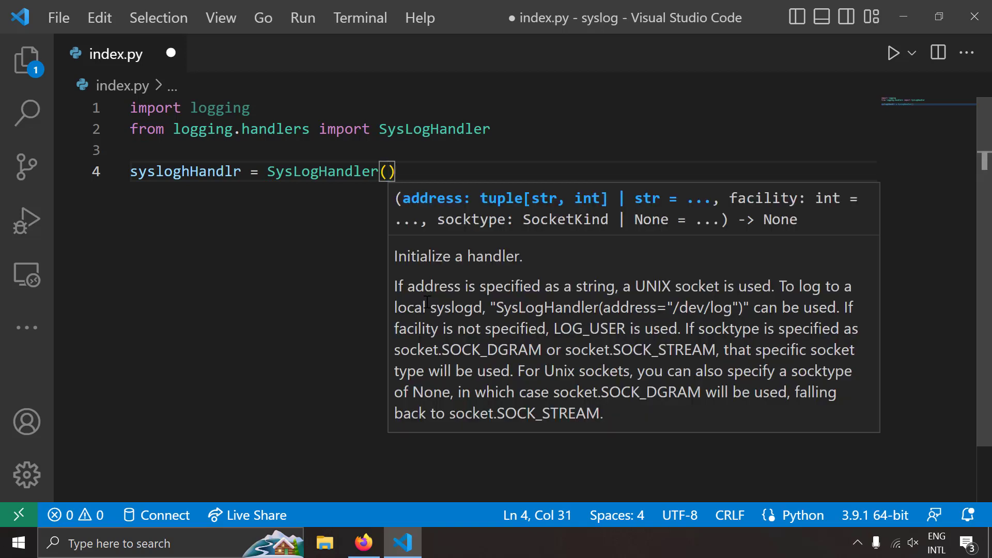
{"action": "type", "text": "address="}
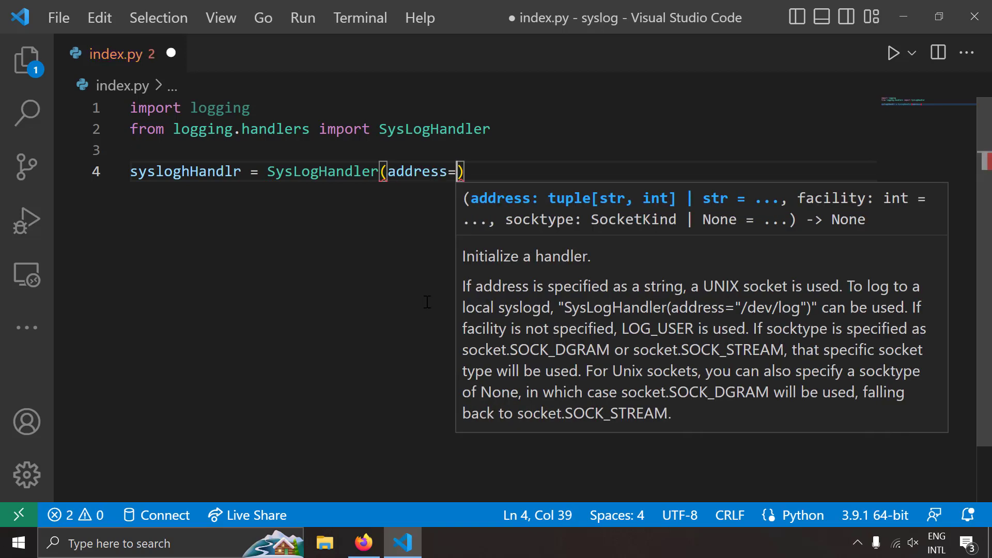
{"action": "type", "text": "("}
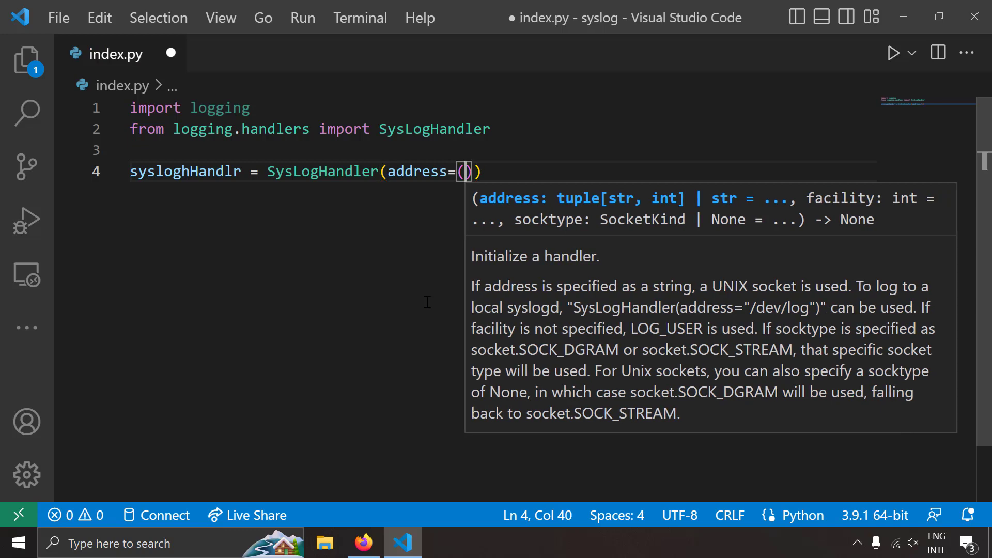
{"action": "type", "text": "\""}
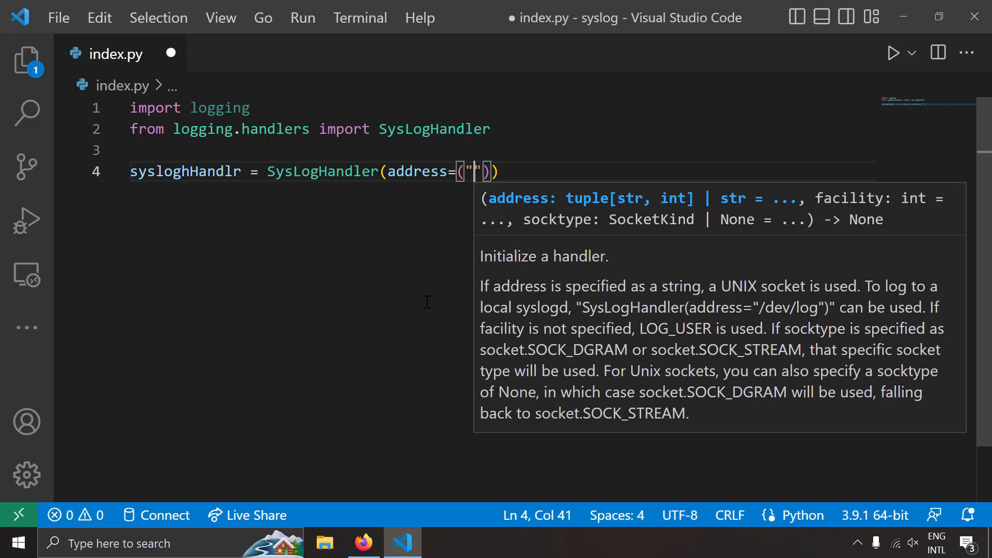
{"action": "type", "text": "127.0.0.1"}
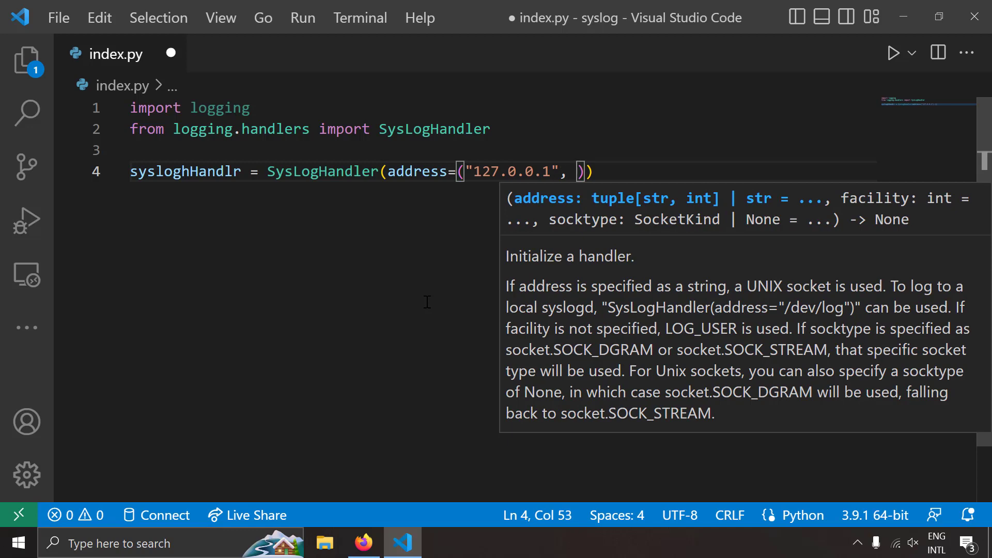
{"action": "type", "text": "514"}
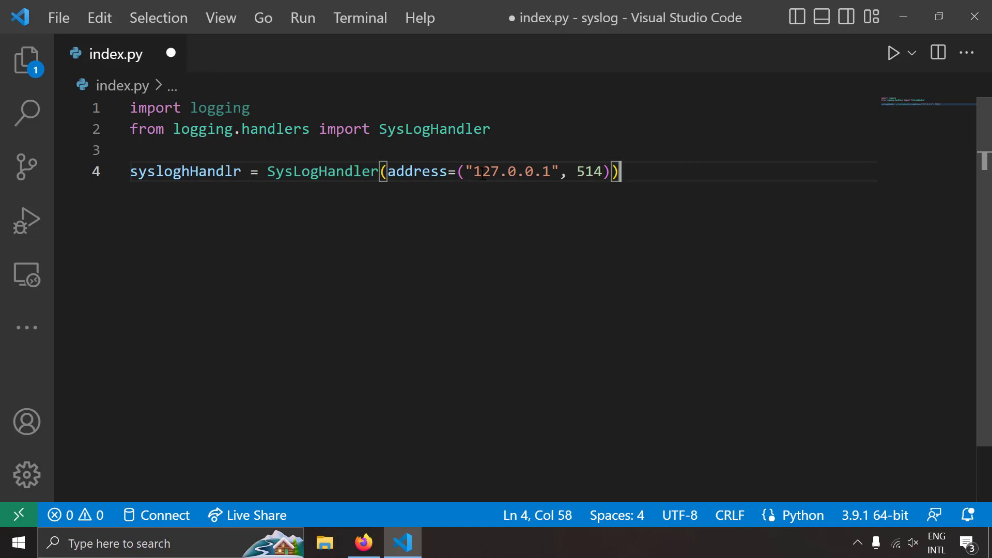
{"action": "left_click_drag", "start_coordinate": [482, 171], "coordinate": [595, 171]}
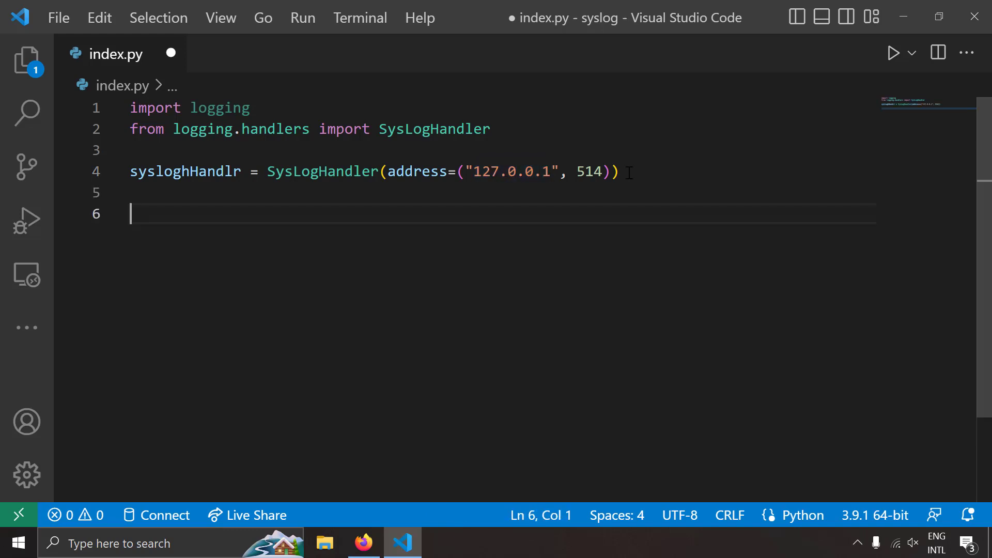
Step: Get the root logger, attach sysloghHandlr to it, and set its level to INFO
{"action": "type", "text": "logger = logging.getLogger("}
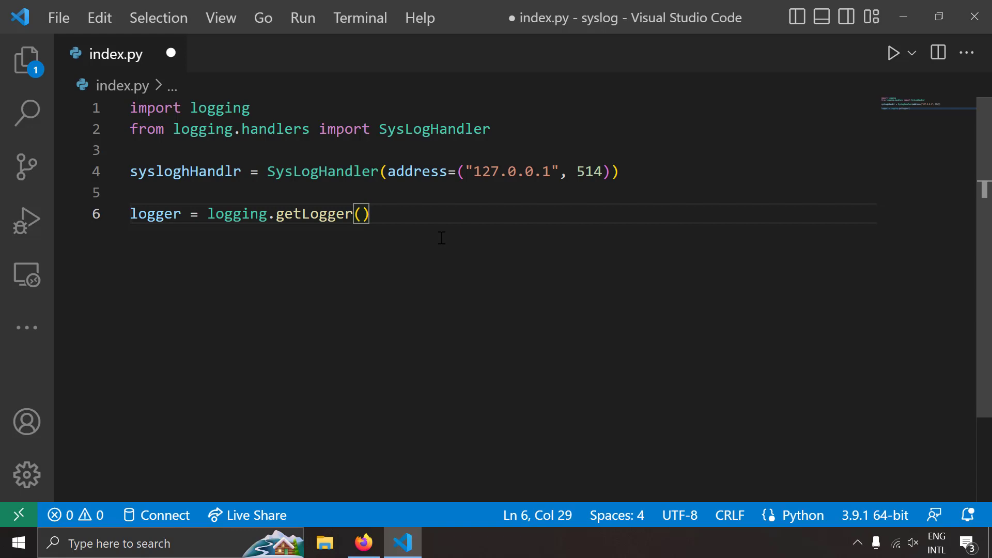
{"action": "key", "text": "Enter"}
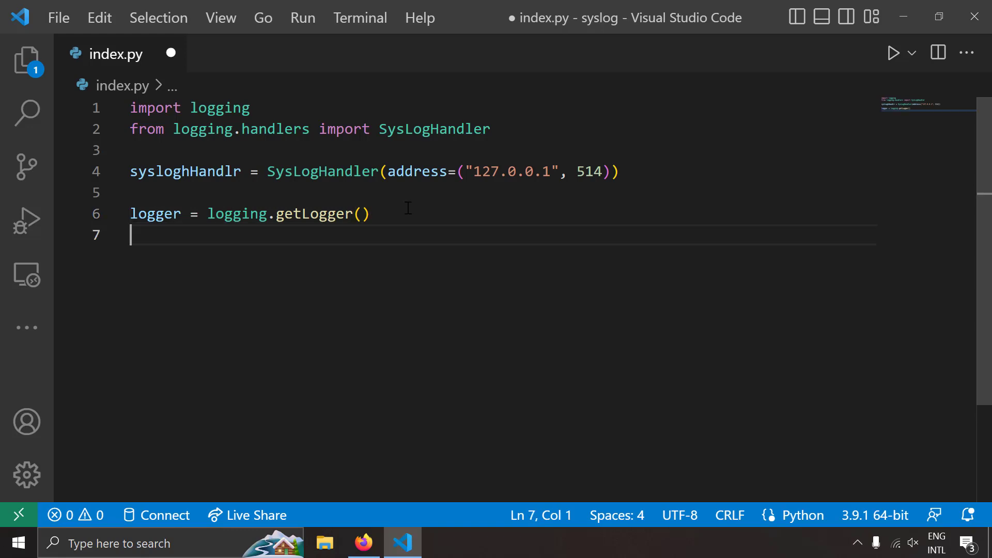
{"action": "type", "text": "logger.addHandler("}
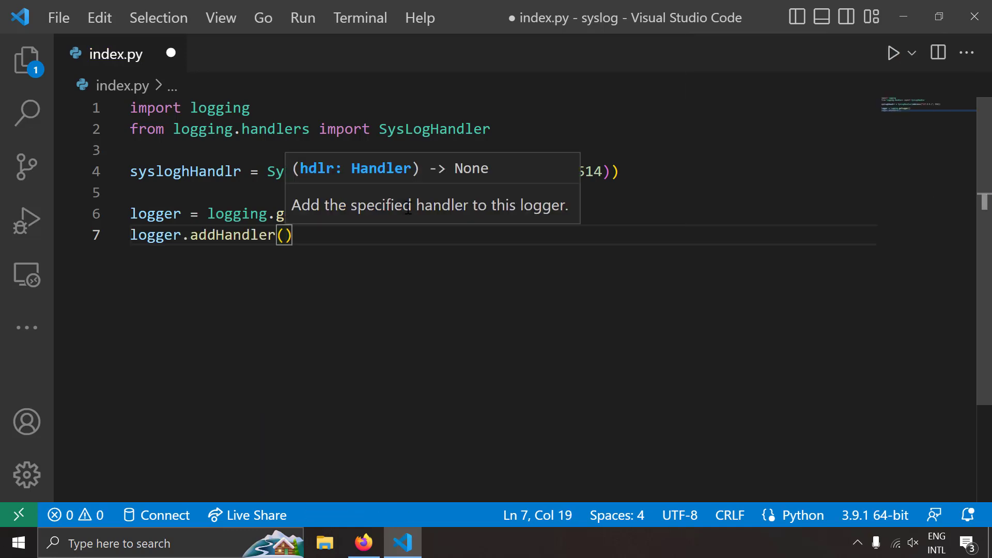
{"action": "type", "text": "sysloghHandlr"}
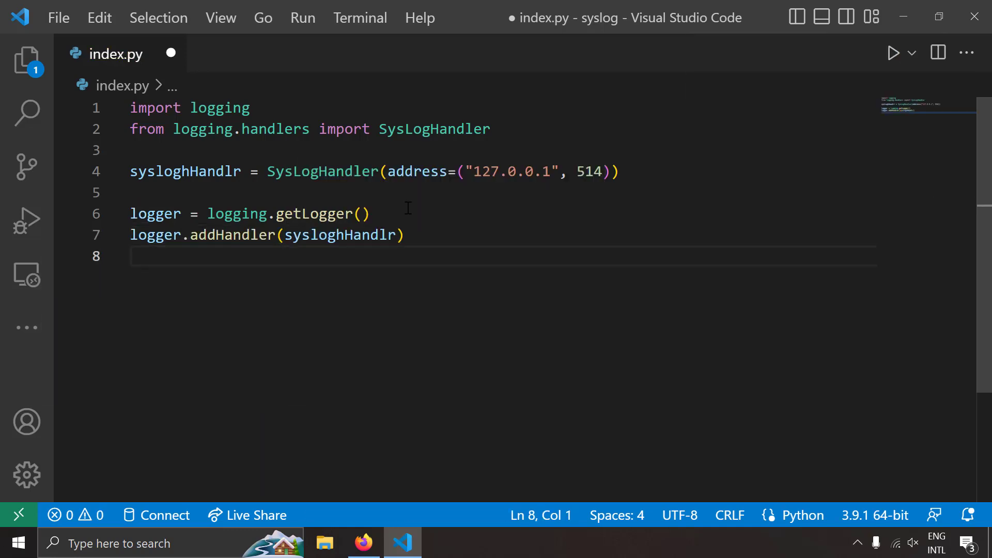
{"action": "type", "text": "logger.se"}
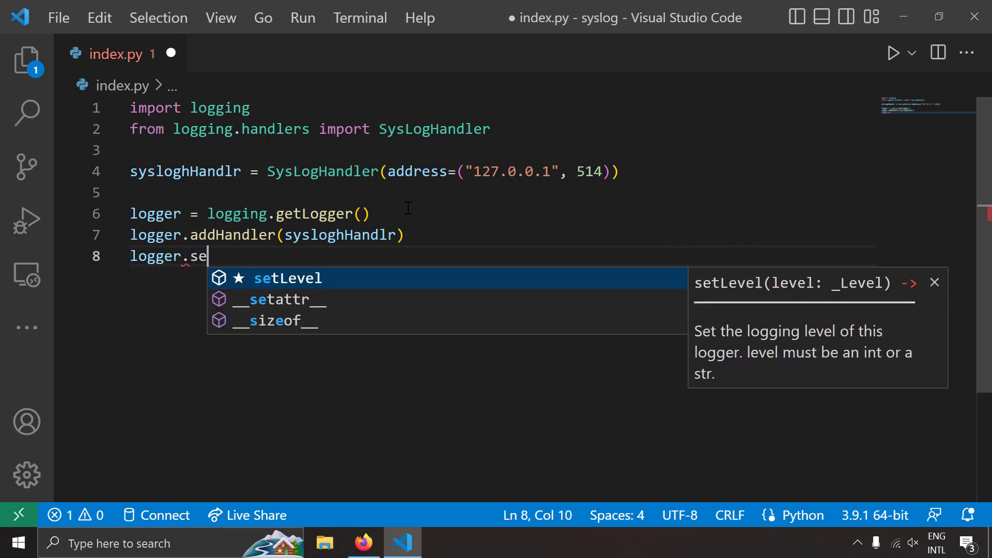
{"action": "type", "text": "tLevel(logging.INFO"}
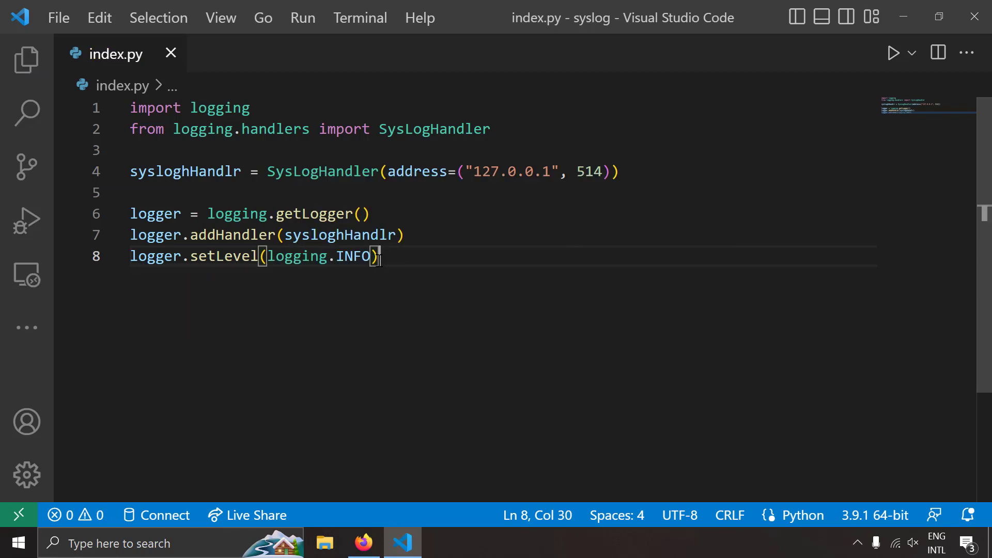
{"action": "key", "text": "Enter"}
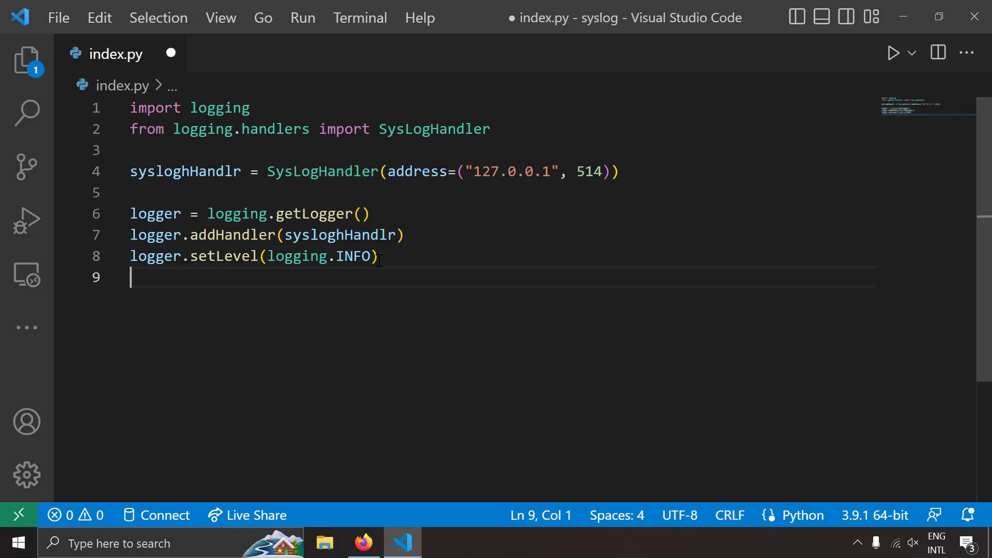
{"action": "key", "text": "Enter"}
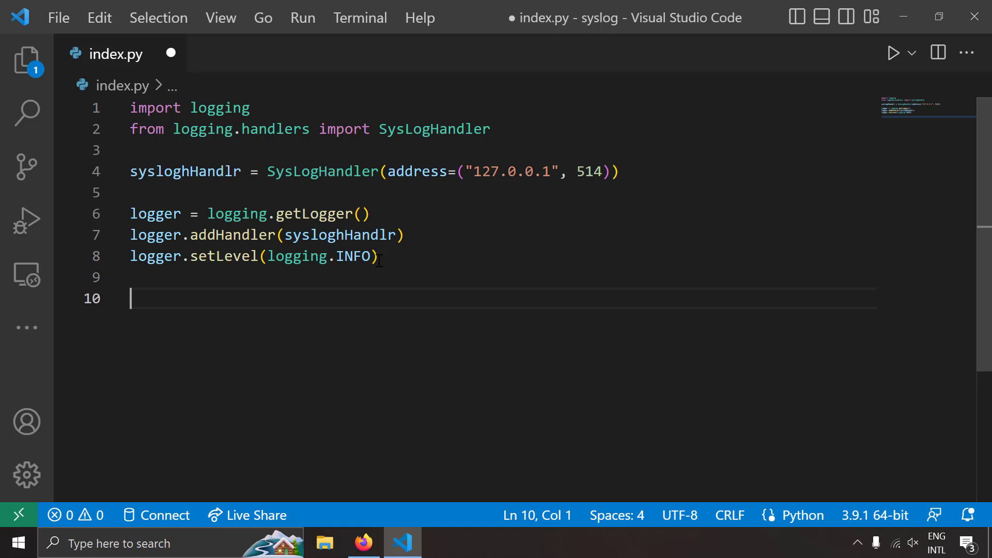
Step: Log "This is a sample info message" and "Sample warning message" and save index.py
{"action": "type", "text": "lo"}
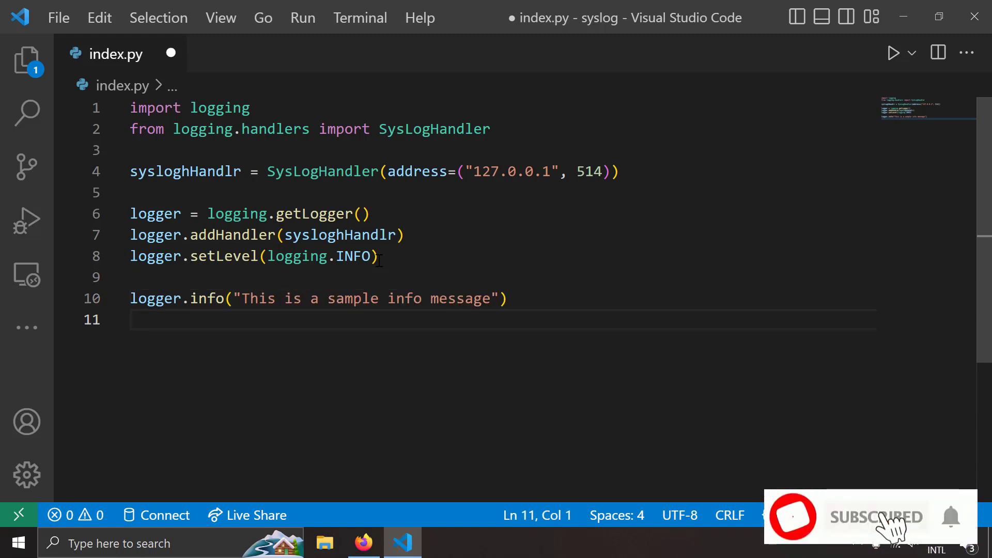
{"action": "type", "text": "logger.warning("}
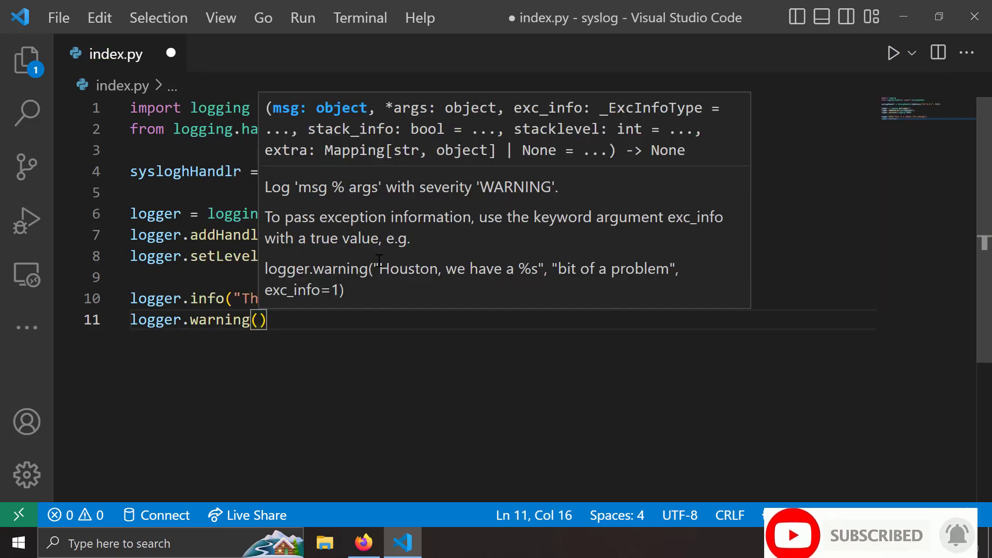
{"action": "type", "text": "\"Sample warning message\""}
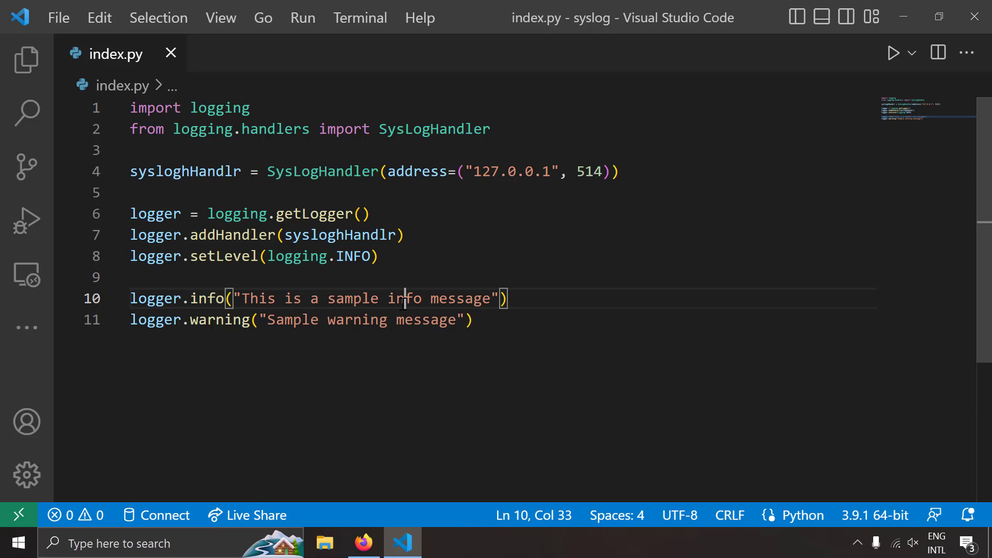
{"action": "mouse_move", "coordinate": [484, 160]}
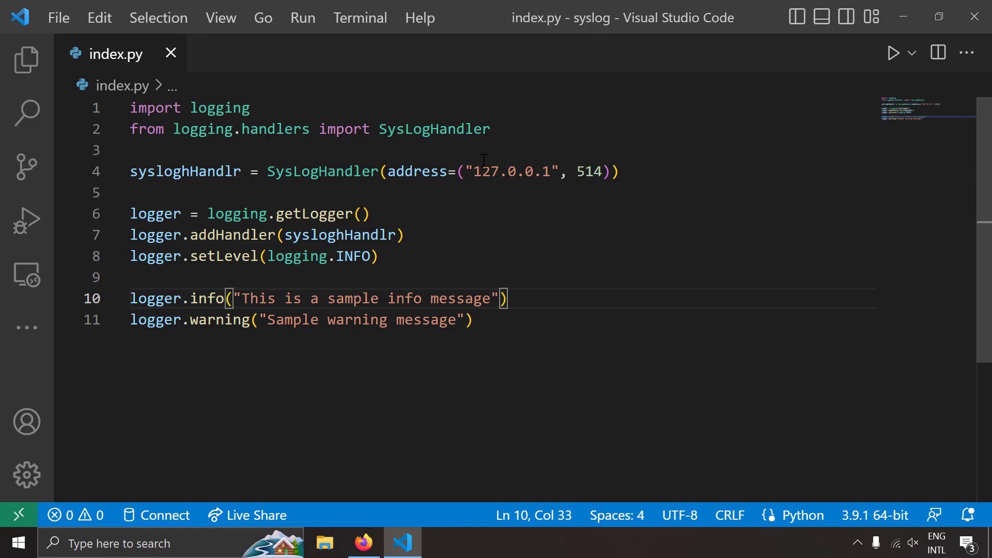
Step: Launch Syslog Watcher Manager from Start search, start its server, and return to index.py
{"action": "left_click", "coordinate": [606, 172]}
{"action": "type", "text": "sys"}
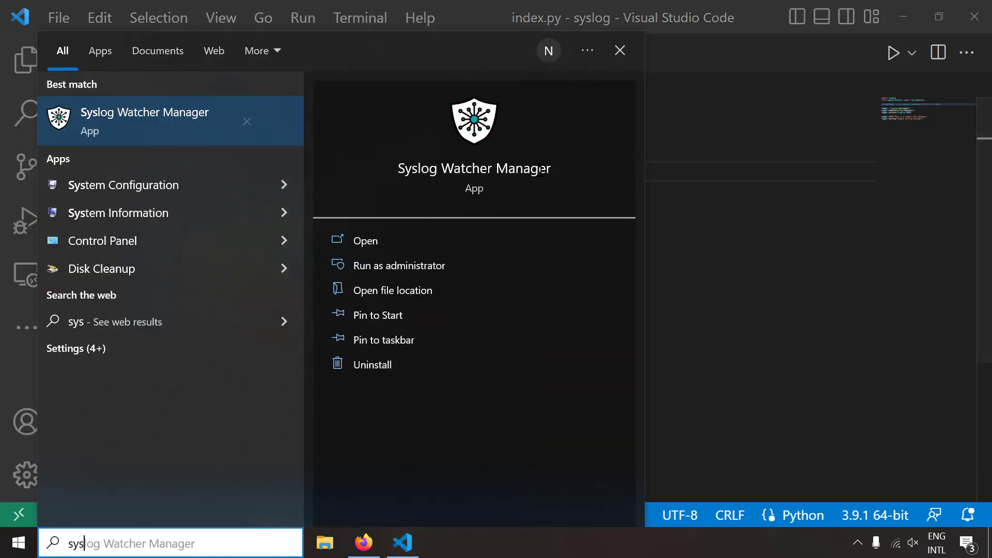
{"action": "left_click", "coordinate": [366, 240]}
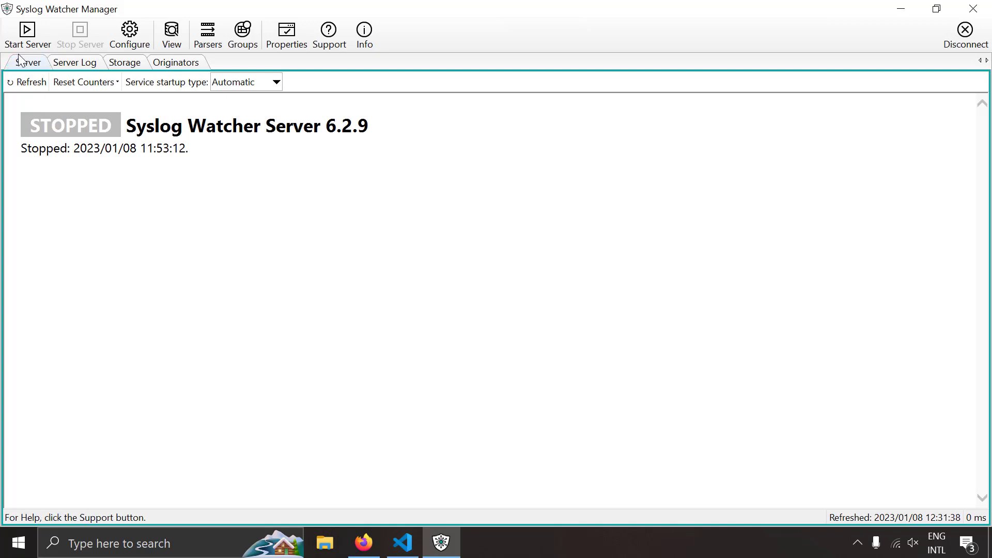
{"action": "left_click", "coordinate": [29, 29]}
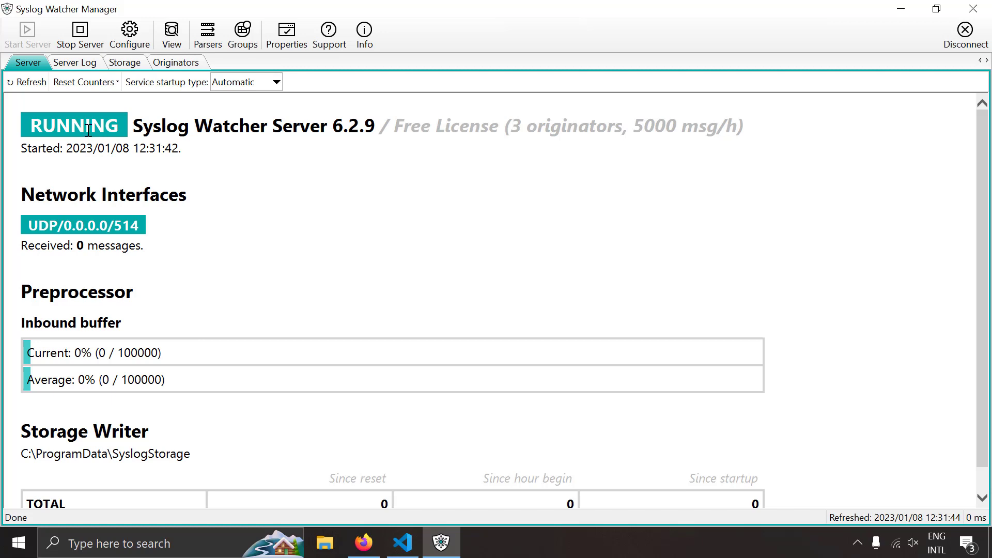
{"action": "mouse_move", "coordinate": [32, 246]}
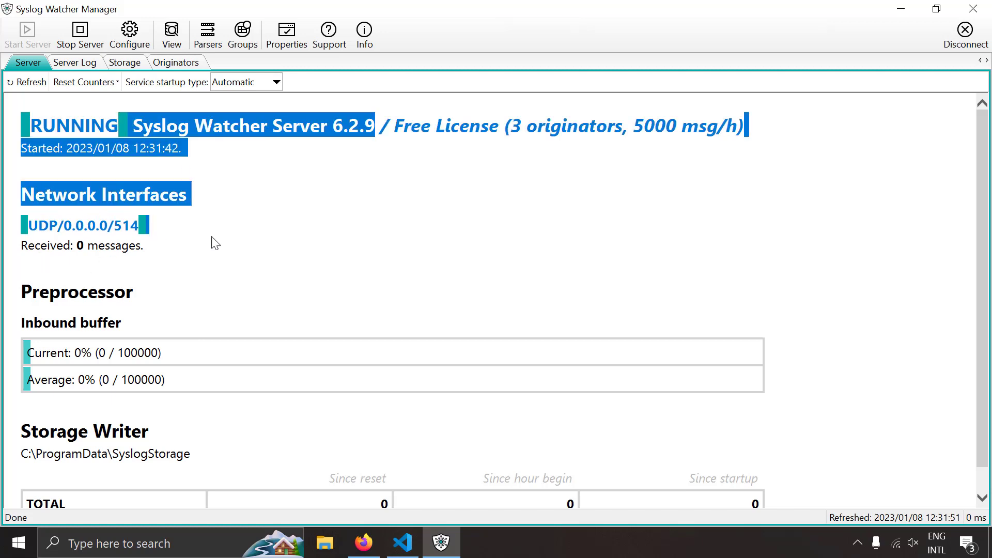
{"action": "left_click", "coordinate": [402, 543]}
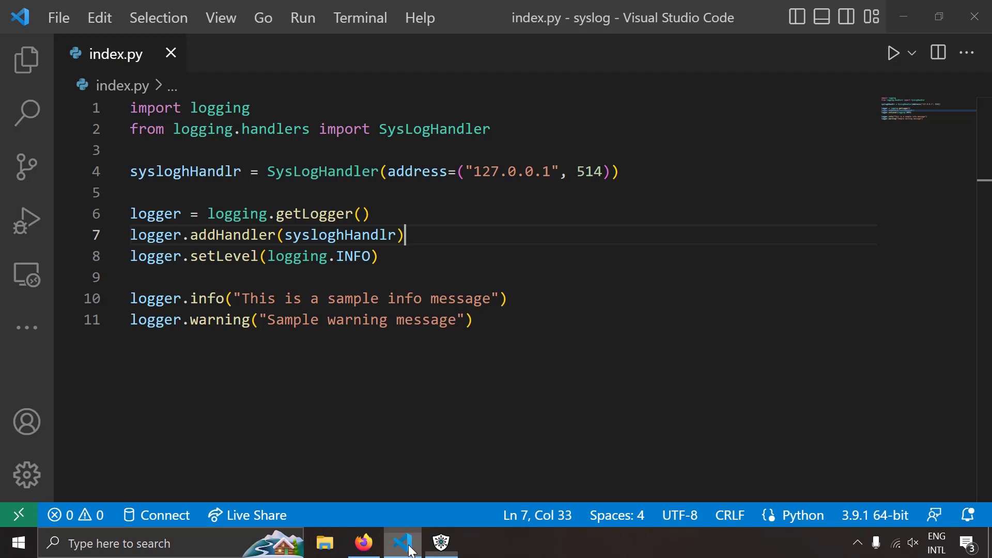
Step: Run index.py with Run Python File, then return to the Syslog Watcher server status
{"action": "left_click", "coordinate": [894, 52]}
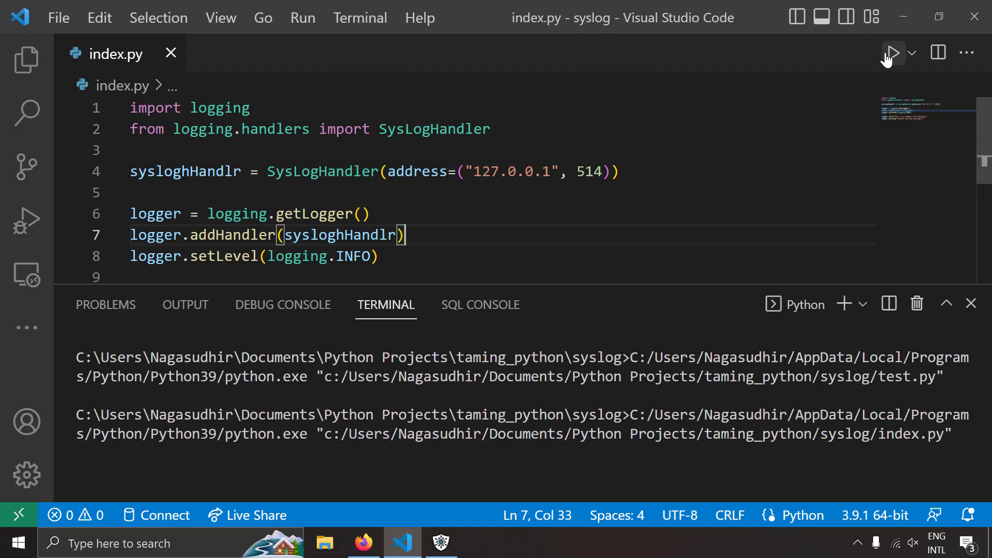
{"action": "left_click", "coordinate": [441, 543]}
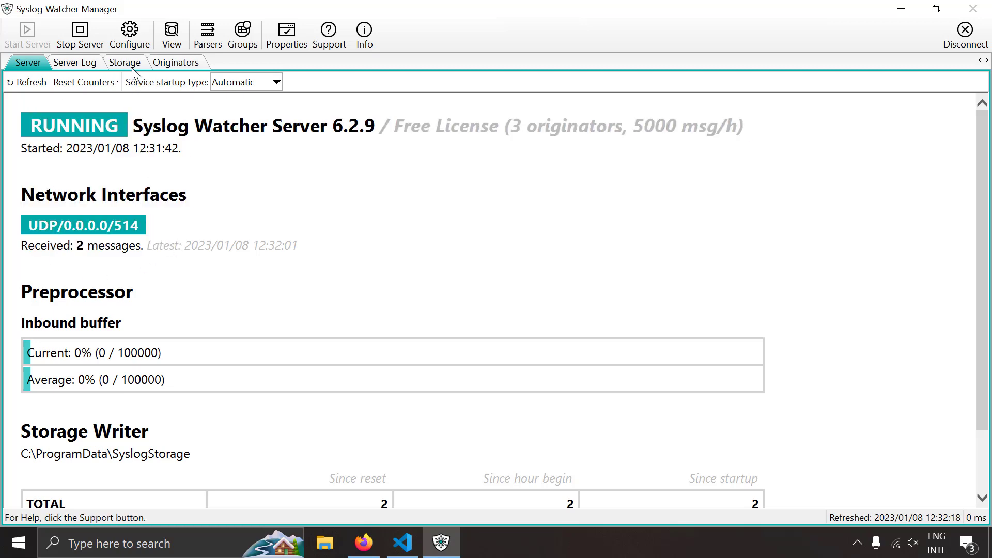
Step: Open the Storage tab's TOTAL messages in the viewer to list both received logs
{"action": "left_click", "coordinate": [125, 63]}
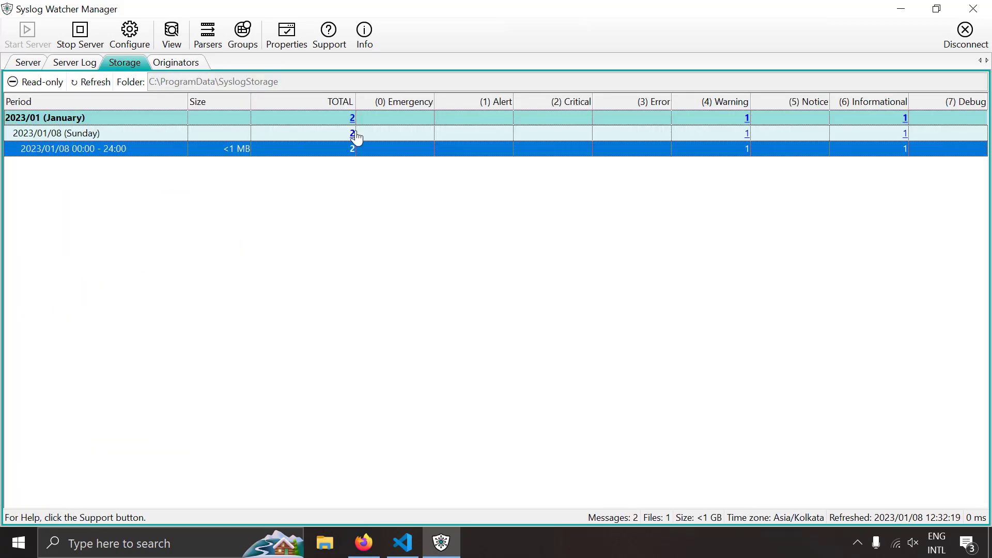
{"action": "left_click", "coordinate": [351, 133]}
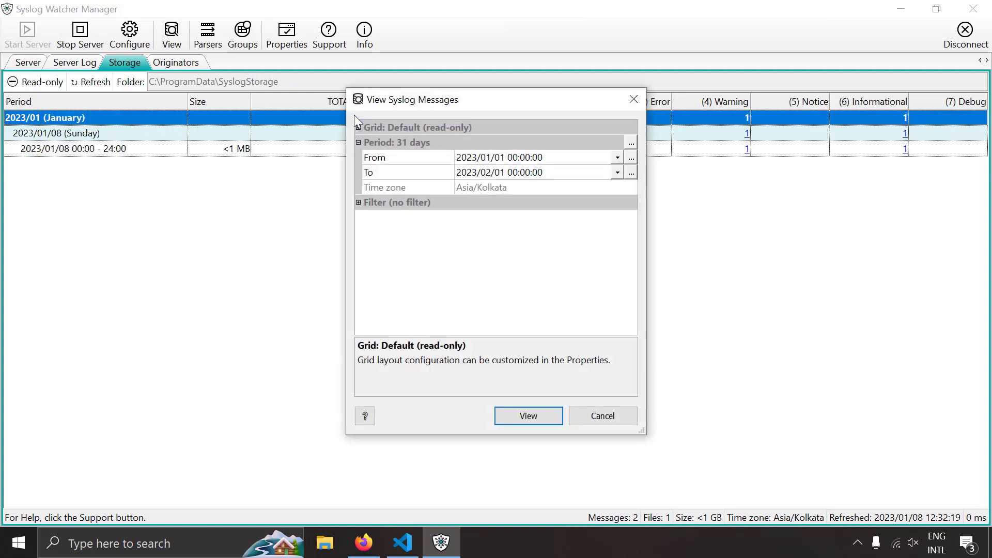
{"action": "left_click", "coordinate": [529, 416]}
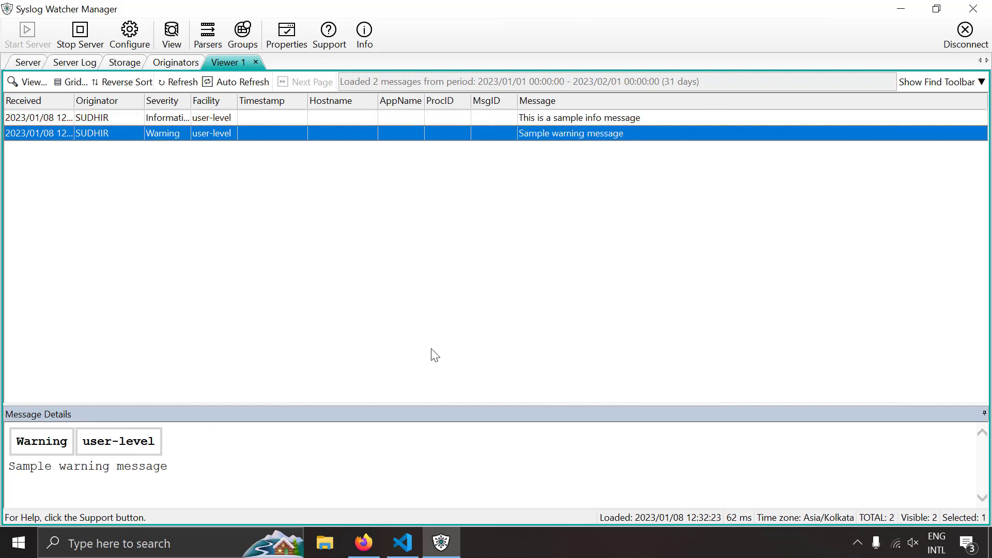
{"action": "left_click", "coordinate": [402, 543]}
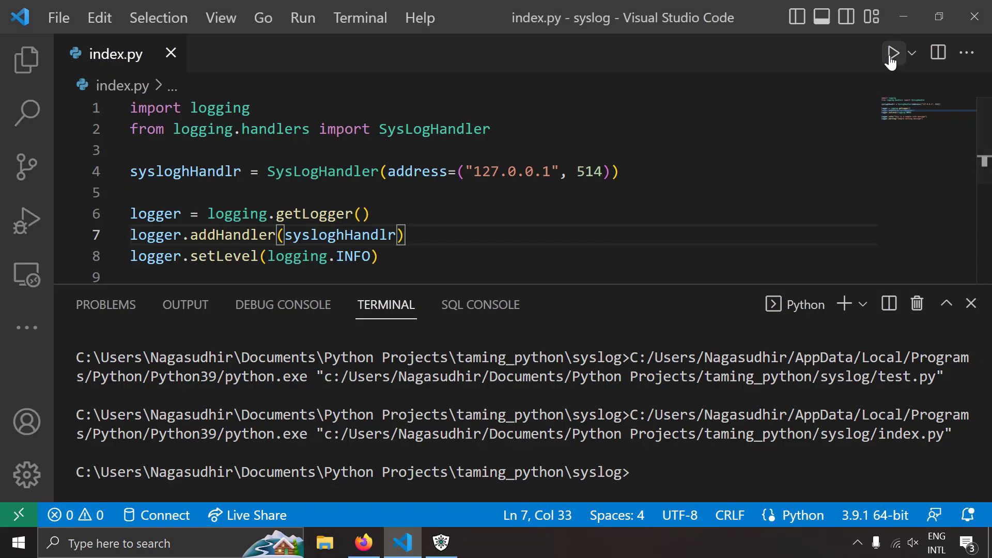
Step: Hide the terminal output and review the full script, highlighting the getLogger call
{"action": "left_click", "coordinate": [893, 52]}
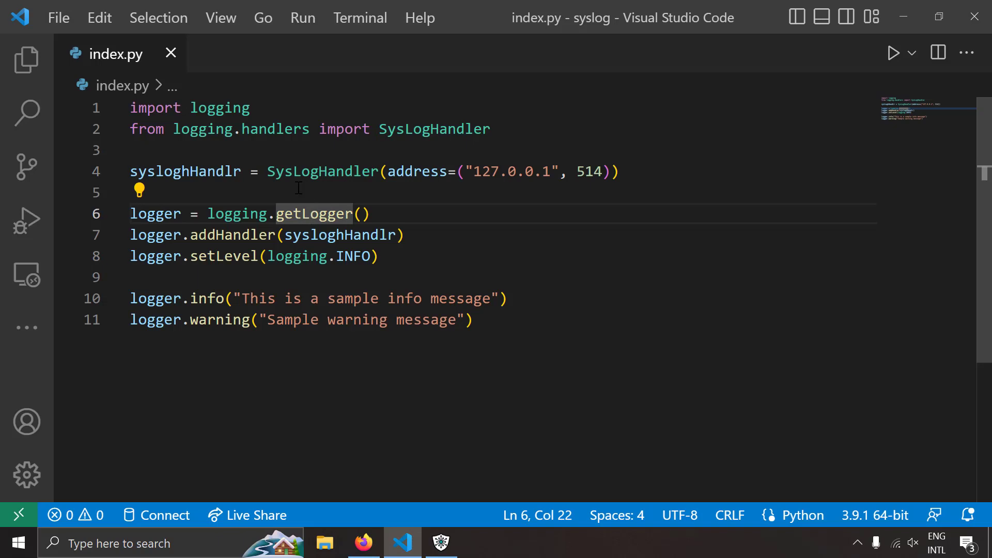
{"action": "double_click", "coordinate": [322, 171]}
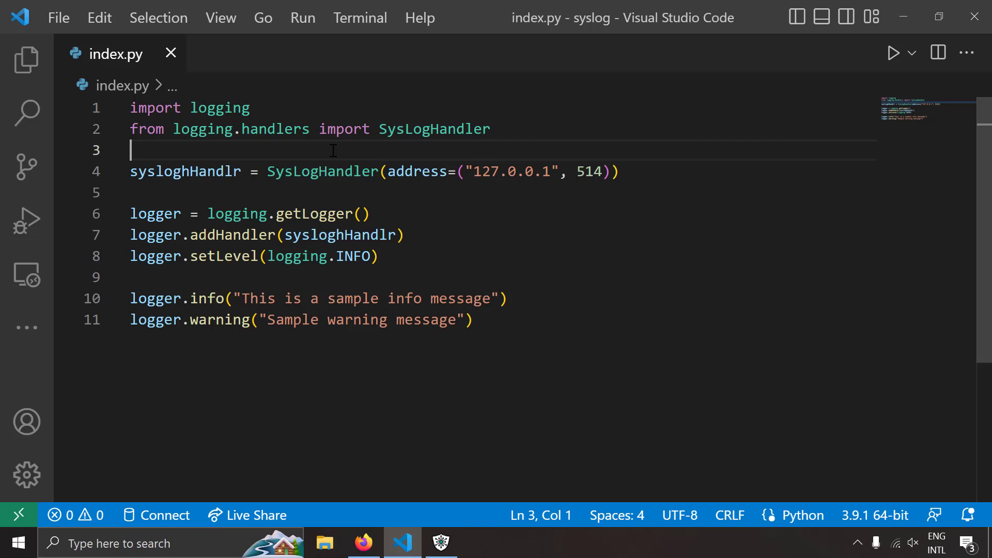
{"action": "left_click", "coordinate": [380, 299]}
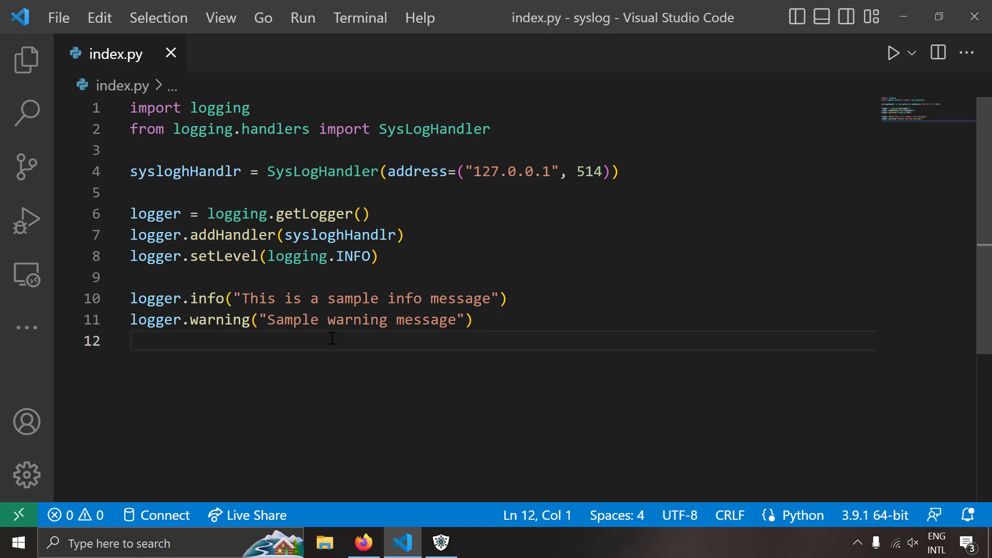
{"action": "double_click", "coordinate": [435, 129]}
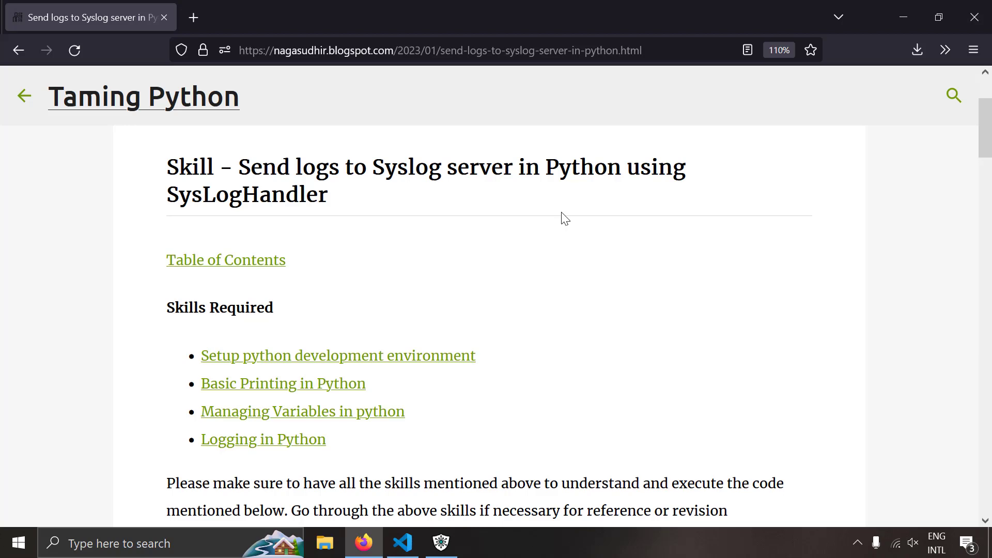
{"action": "scroll", "scroll_direction": "down", "scroll_amount": 3}
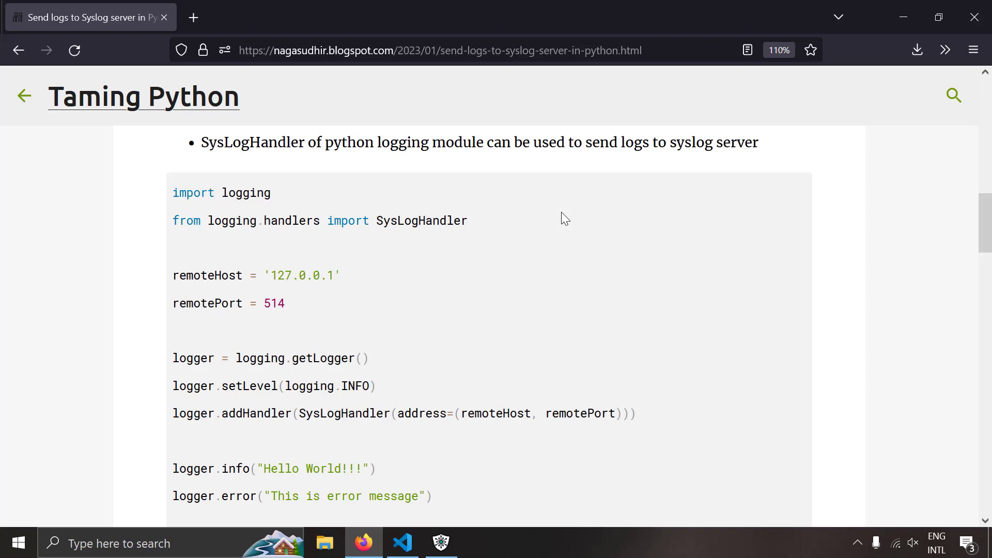
{"action": "scroll", "scroll_direction": "down", "scroll_amount": 3}
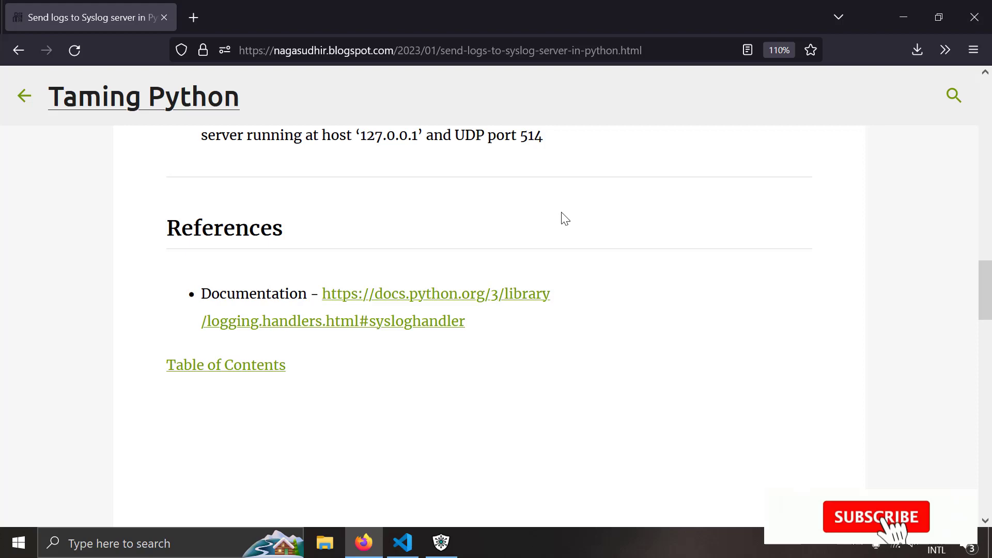
{"action": "left_click", "coordinate": [875, 517]}
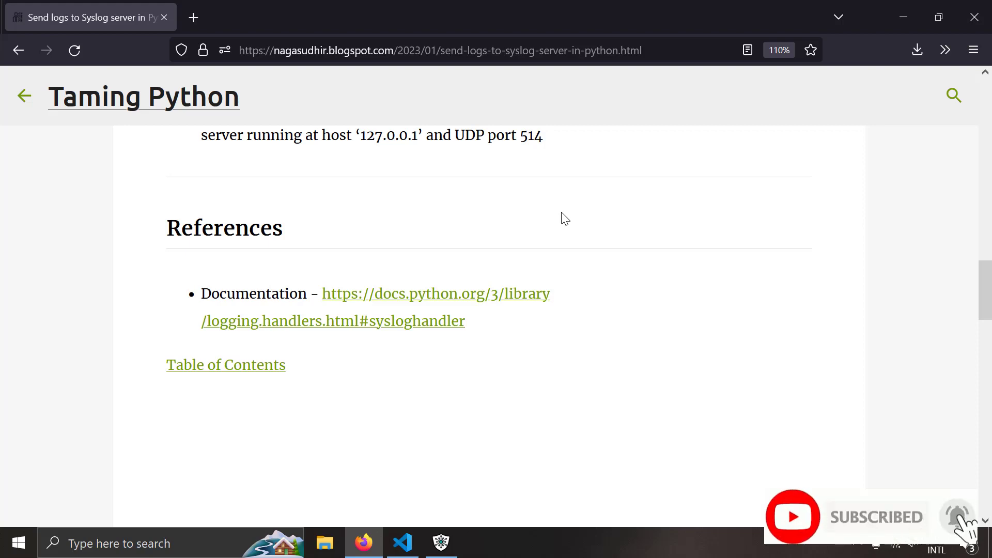